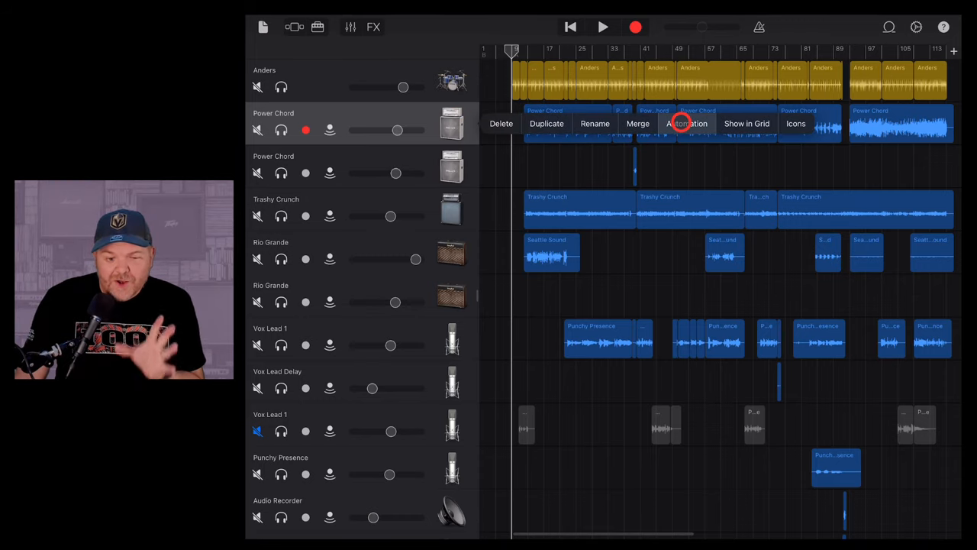
Show the automation lanes for the Power Chord track
{"action": "left_click", "coordinate": [687, 123]}
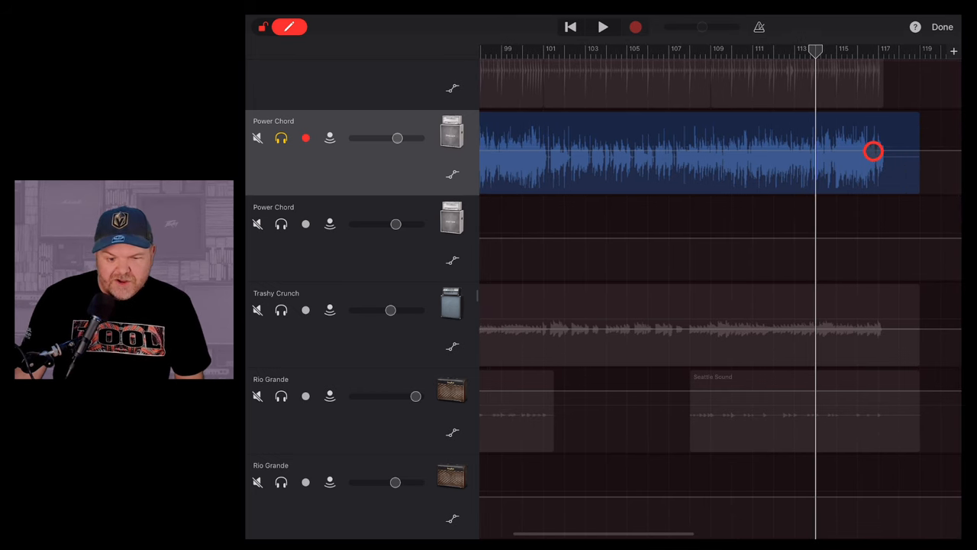
Add and shape volume points near the Power Chord region's end around bar 117
{"action": "left_click_drag", "start_coordinate": [874, 150], "coordinate": [890, 151]}
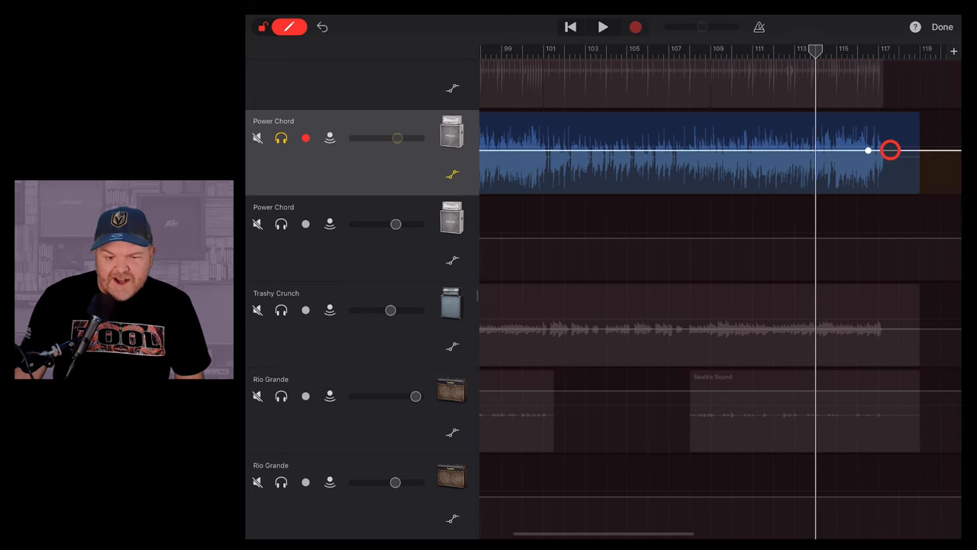
{"action": "left_click_drag", "start_coordinate": [891, 151], "coordinate": [691, 151]}
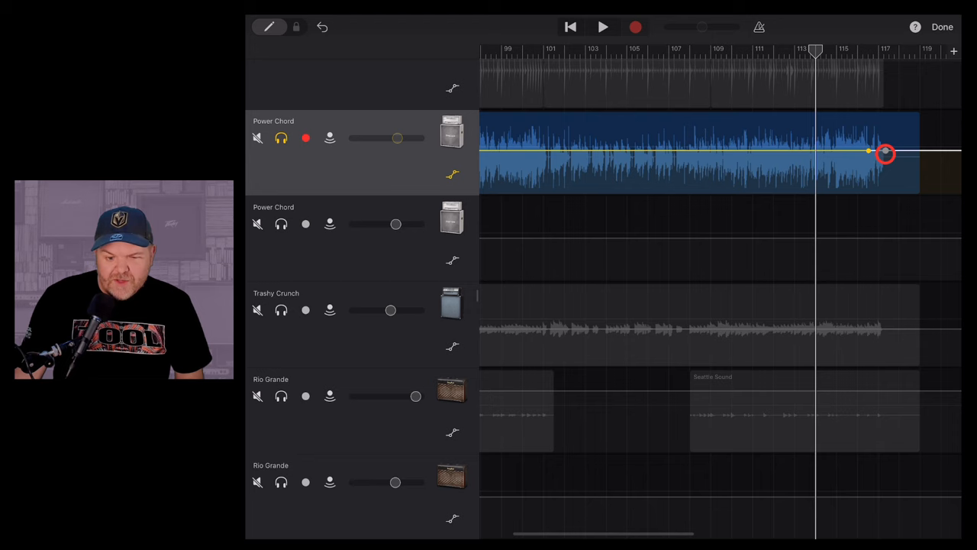
{"action": "left_click_drag", "start_coordinate": [885, 151], "coordinate": [889, 187]}
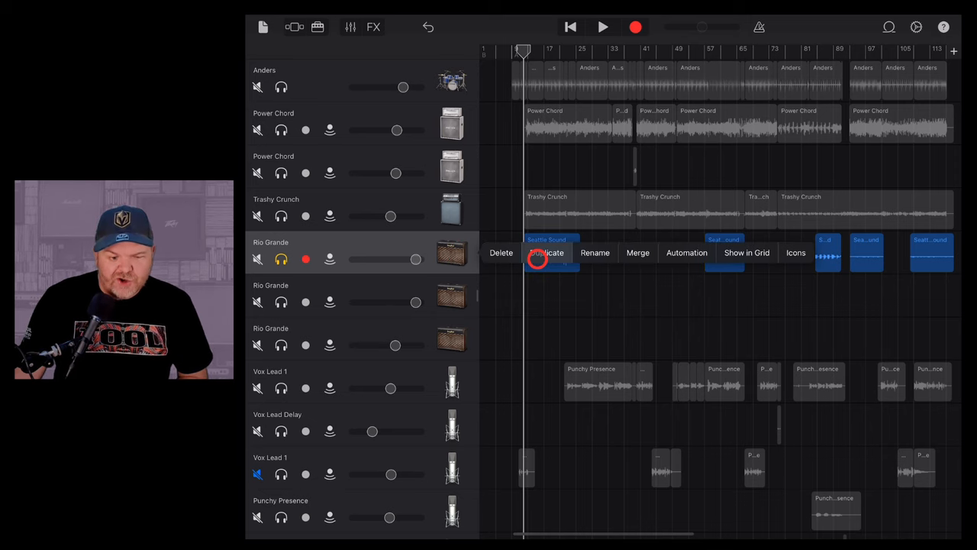
Duplicate the Rio Grande track carrying the Seattle Sound region
{"action": "left_click", "coordinate": [547, 253]}
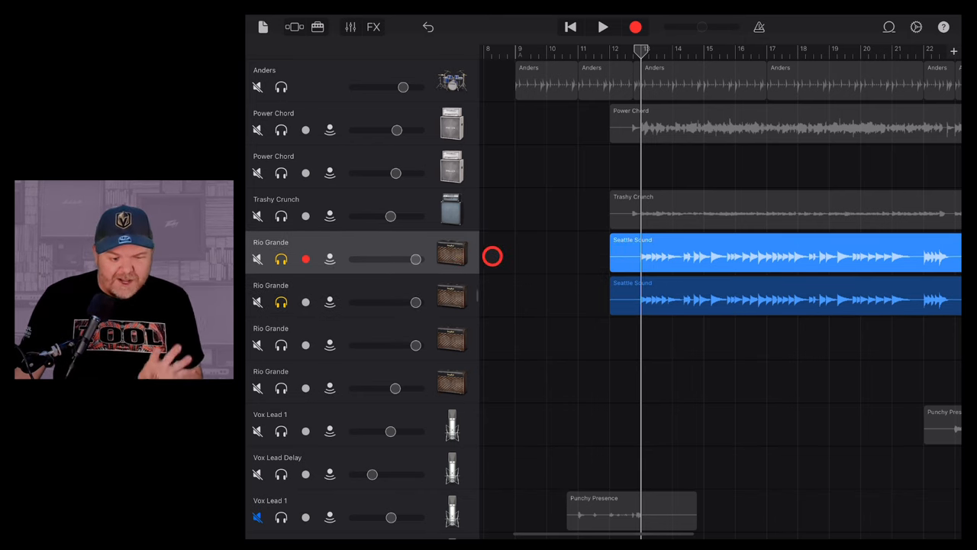
Pan the first Rio Grande track left and its duplicate hard right
{"action": "left_click", "coordinate": [350, 27]}
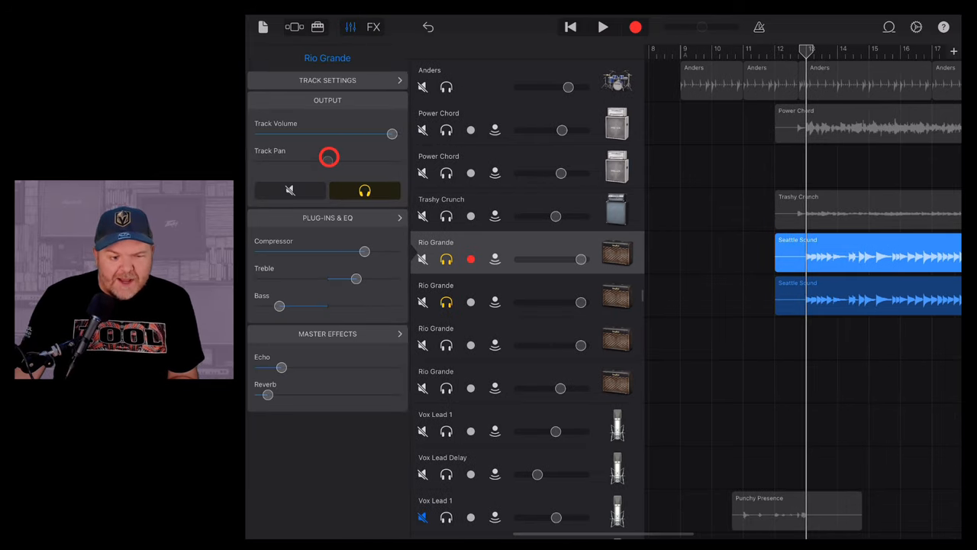
{"action": "left_click_drag", "start_coordinate": [329, 158], "coordinate": [330, 162]}
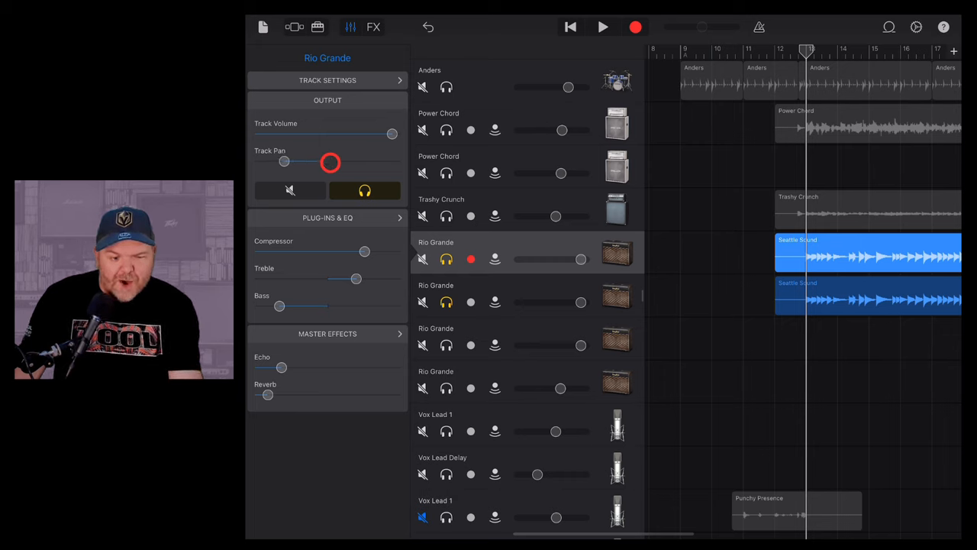
{"action": "left_click_drag", "start_coordinate": [330, 161], "coordinate": [256, 161]}
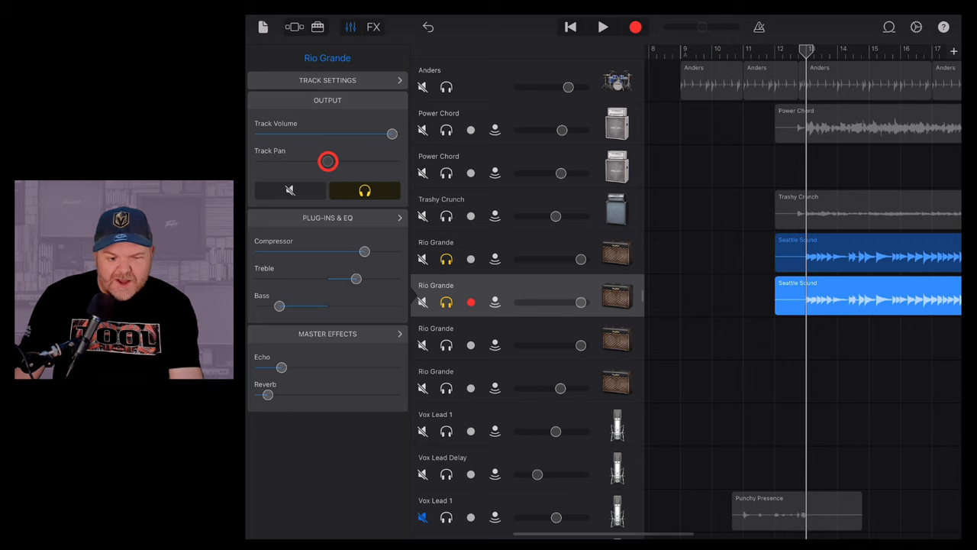
{"action": "left_click_drag", "start_coordinate": [328, 161], "coordinate": [393, 161]}
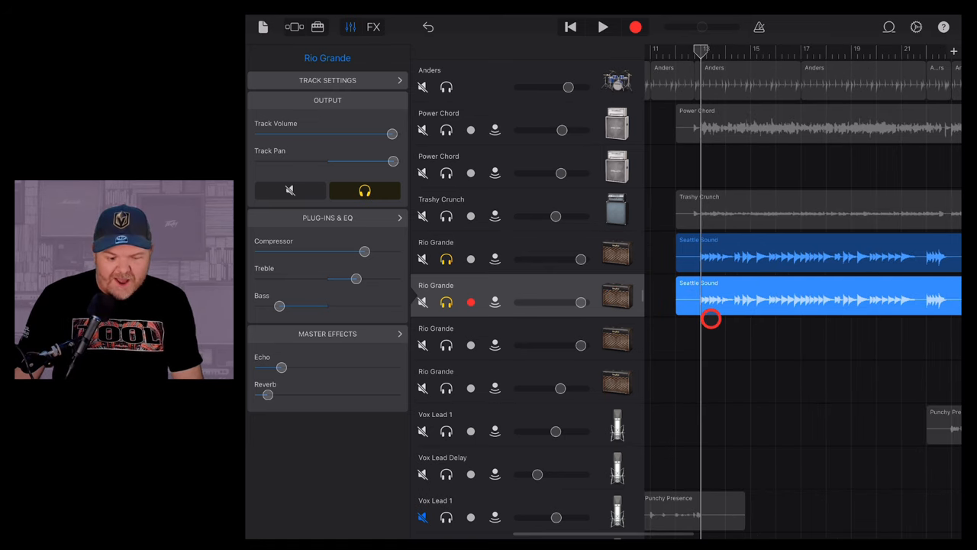
Show volume automation for the two Rio Grande tracks' Seattle Sound regions
{"action": "left_click", "coordinate": [603, 27]}
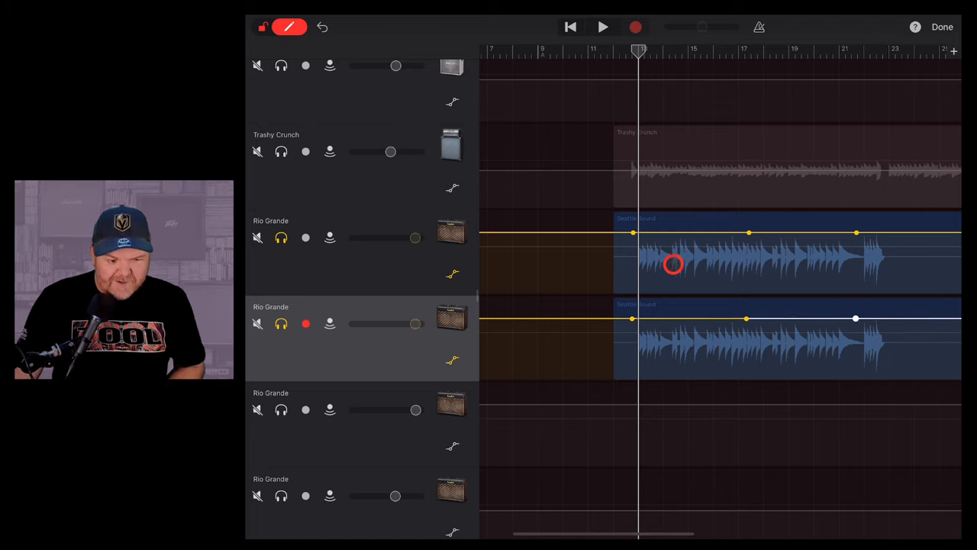
Dip track one's middle volume point; swell track two up from -∞ dB and back
{"action": "left_click", "coordinate": [289, 27]}
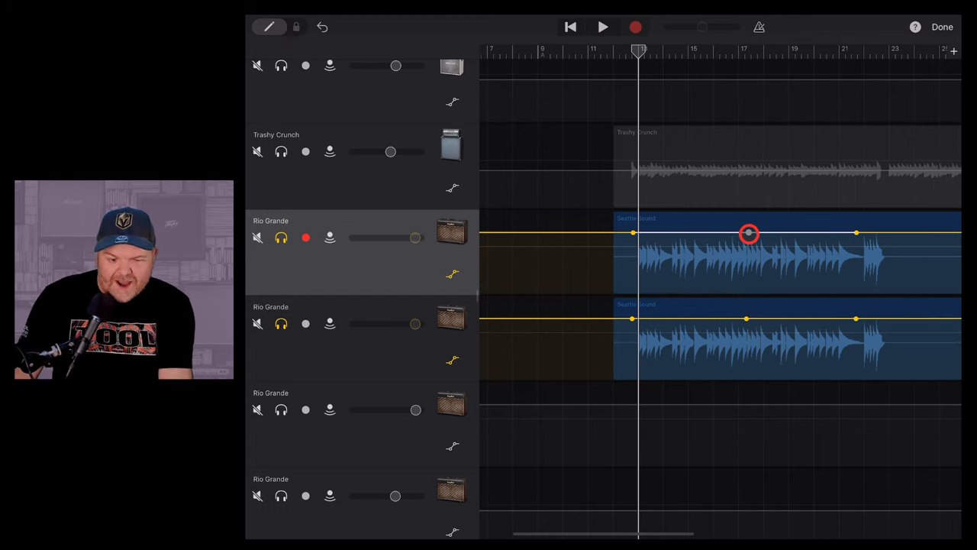
{"action": "left_click_drag", "start_coordinate": [747, 232], "coordinate": [748, 290]}
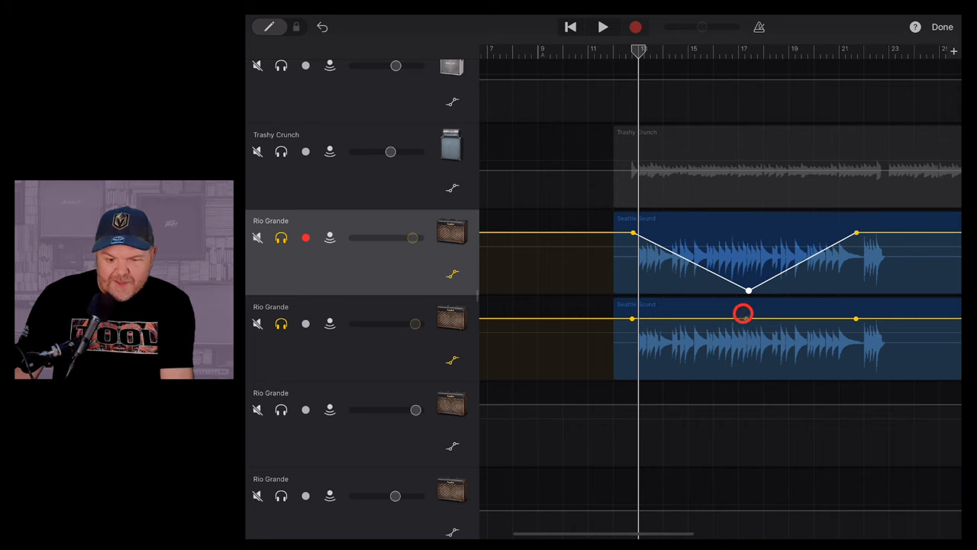
{"action": "left_click_drag", "start_coordinate": [742, 313], "coordinate": [636, 323]}
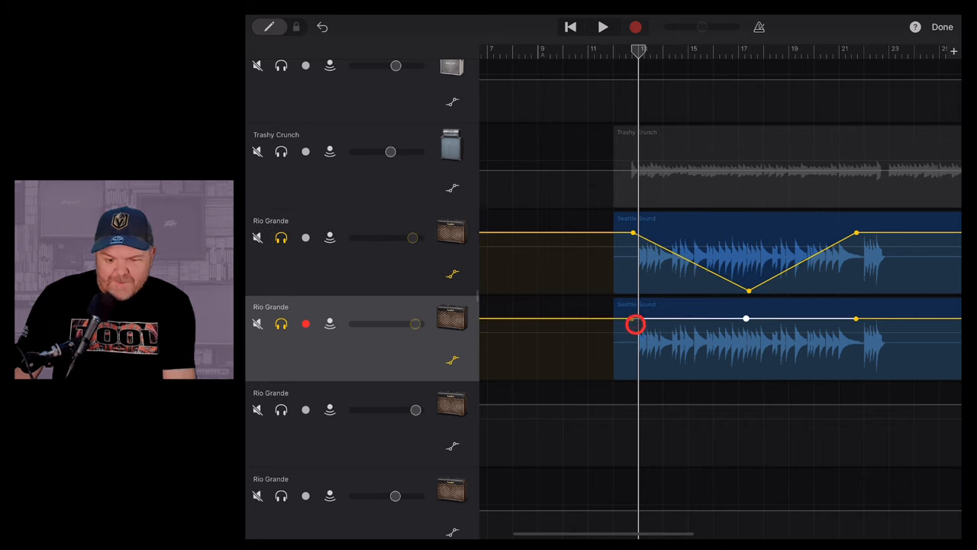
{"action": "left_click_drag", "start_coordinate": [636, 318], "coordinate": [632, 374]}
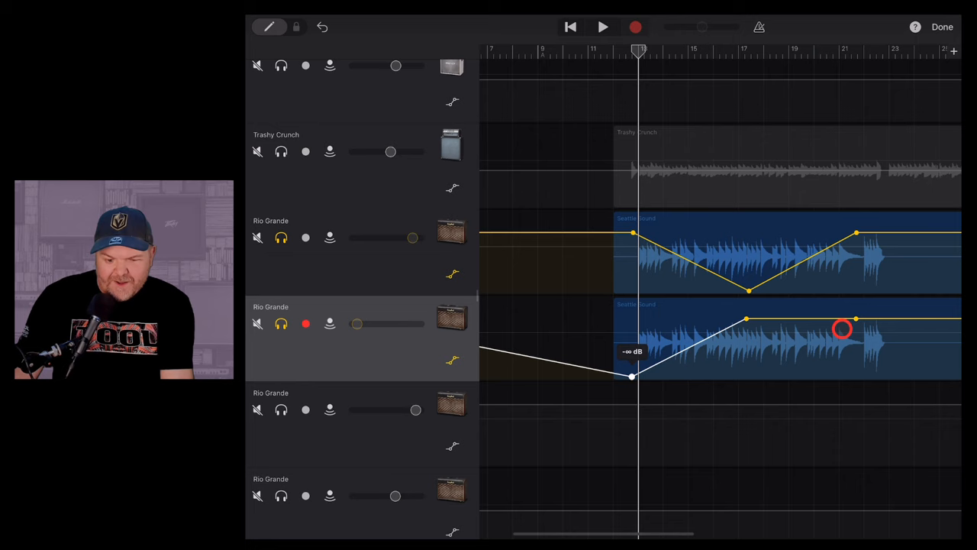
{"action": "left_click_drag", "start_coordinate": [842, 328], "coordinate": [856, 319]}
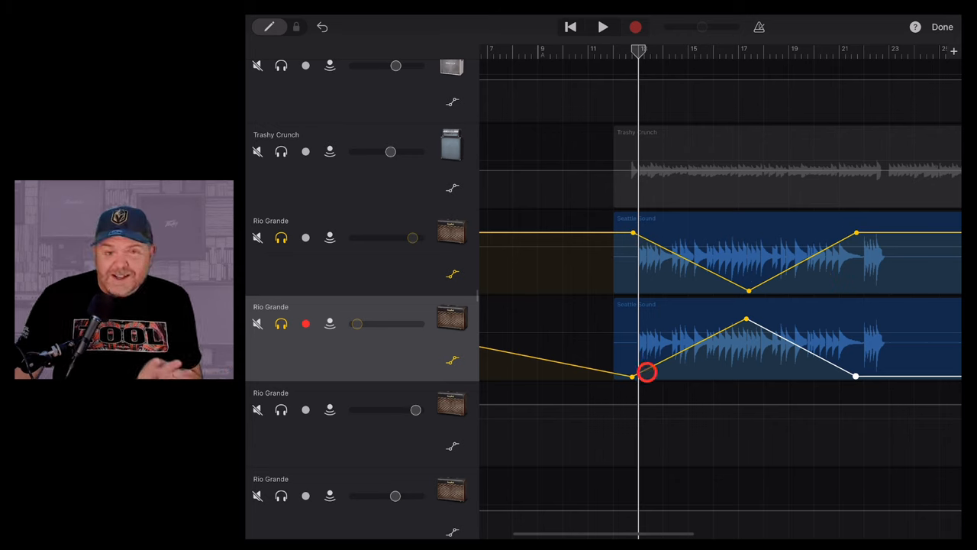
{"action": "left_click_drag", "start_coordinate": [647, 374], "coordinate": [752, 327]}
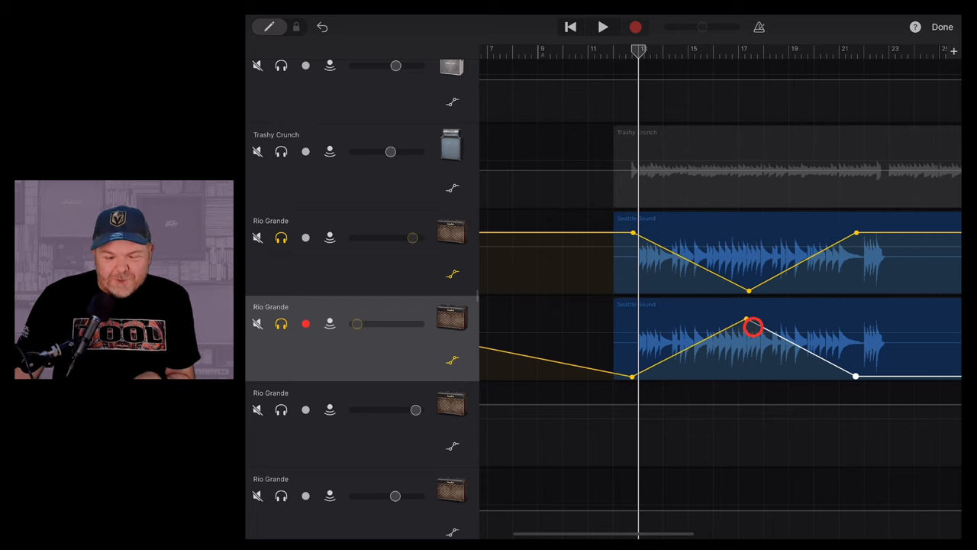
{"action": "left_click_drag", "start_coordinate": [752, 327], "coordinate": [835, 368]}
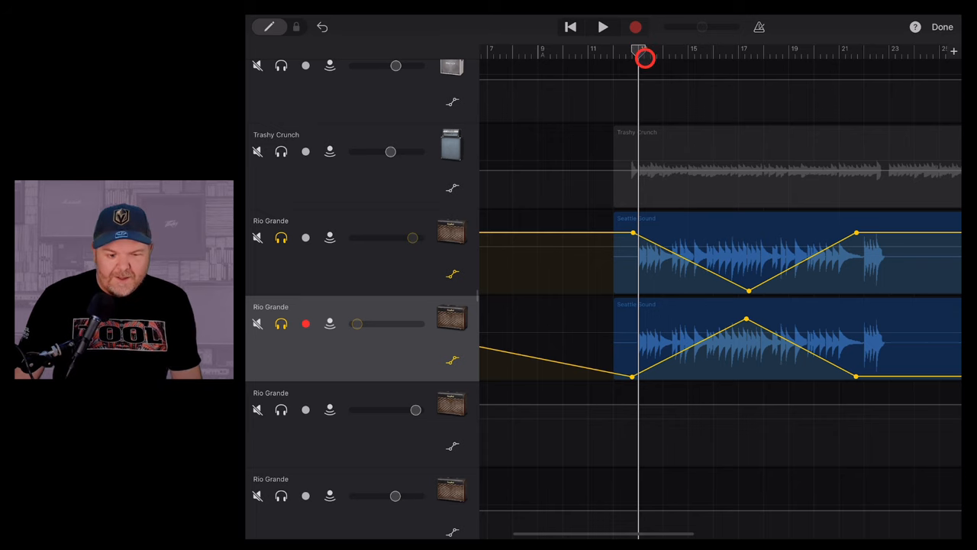
Exit automation and open Vox Lead 1's volume, effects and EQ controls
{"action": "left_click", "coordinate": [603, 27]}
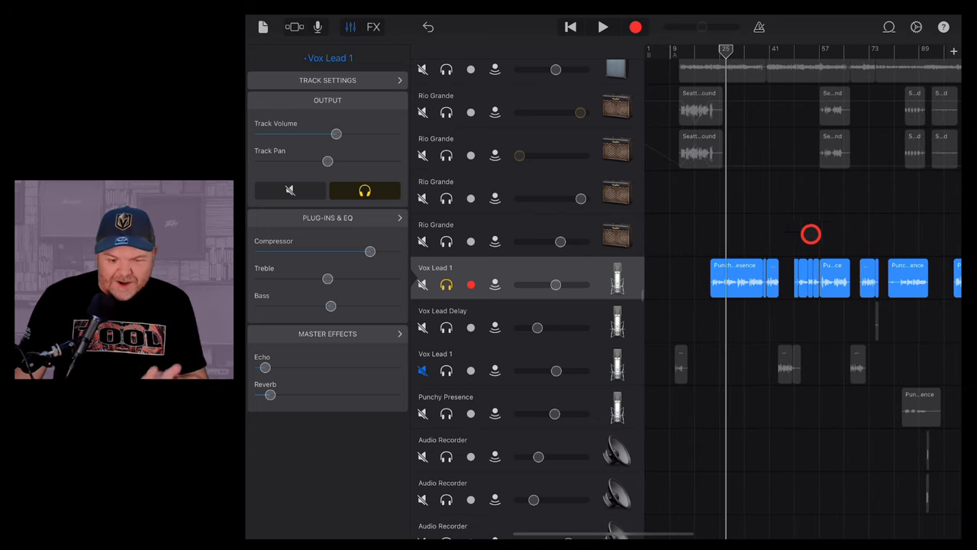
Duplicate Vox Lead 1 with its Punchy Presence regions, then deselect the regions
{"action": "left_click", "coordinate": [734, 277]}
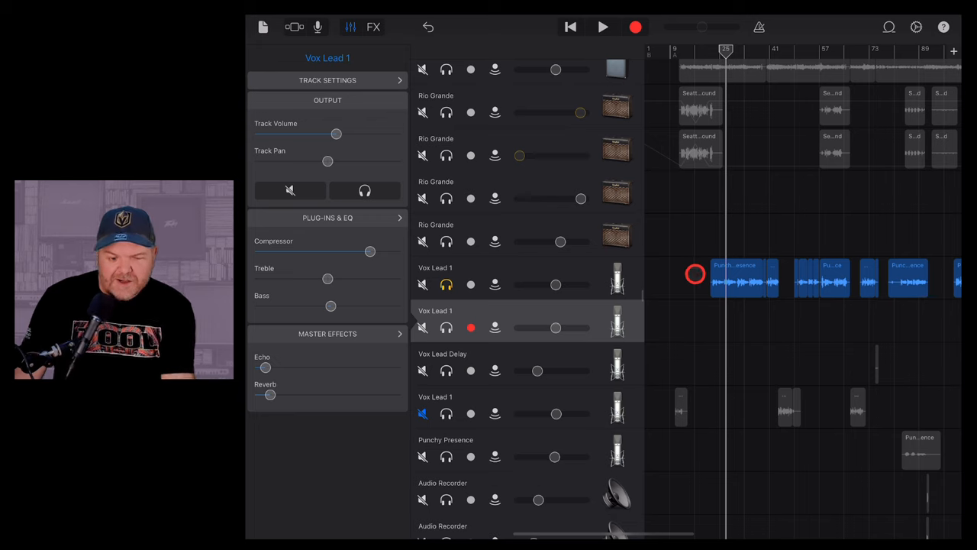
{"action": "left_click", "coordinate": [733, 278]}
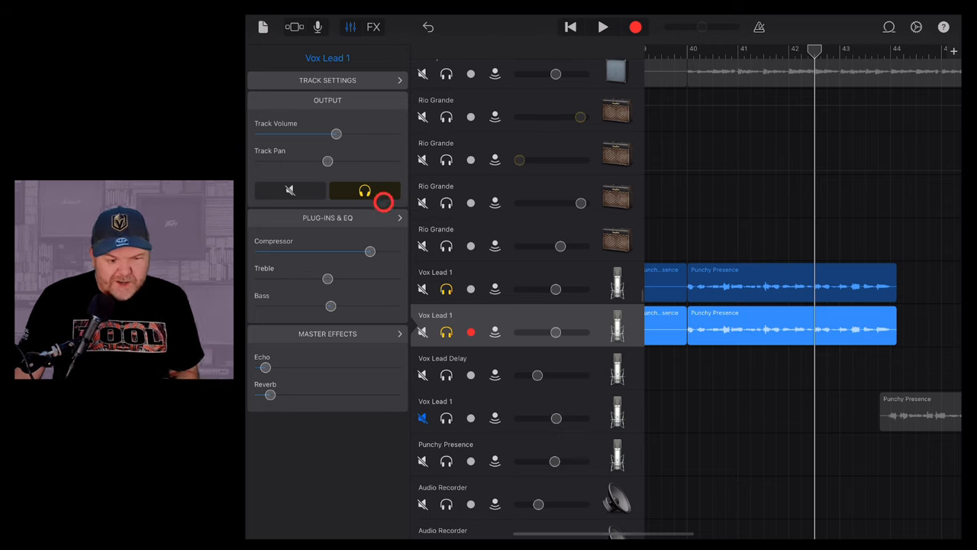
Replace the duplicate vocal's LRC5 plug-in with Track Echo
{"action": "left_click", "coordinate": [327, 218]}
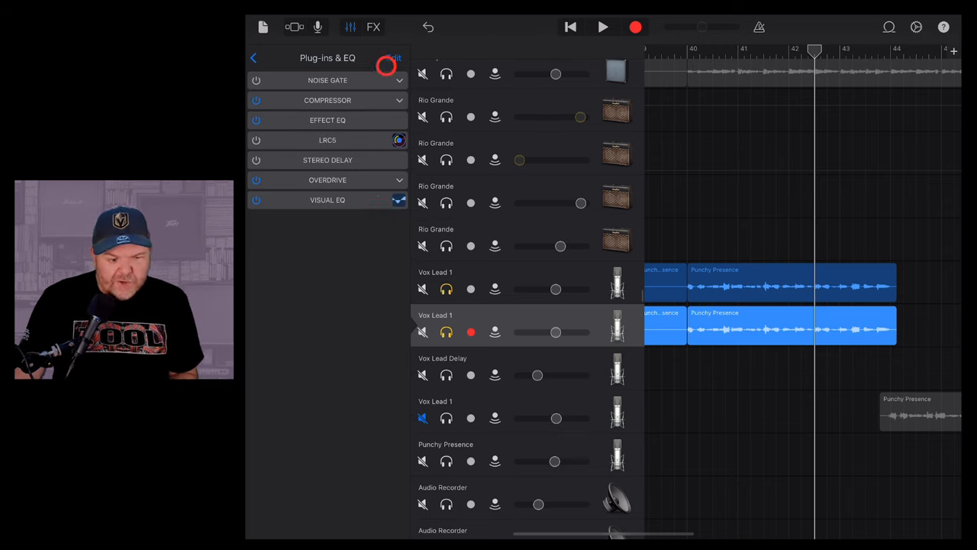
{"action": "left_click", "coordinate": [391, 58]}
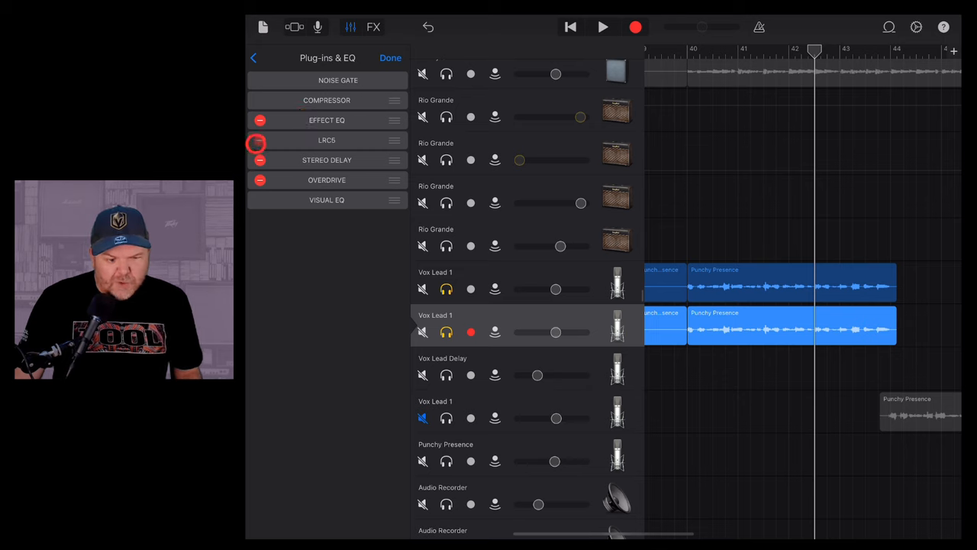
{"action": "left_click", "coordinate": [259, 139]}
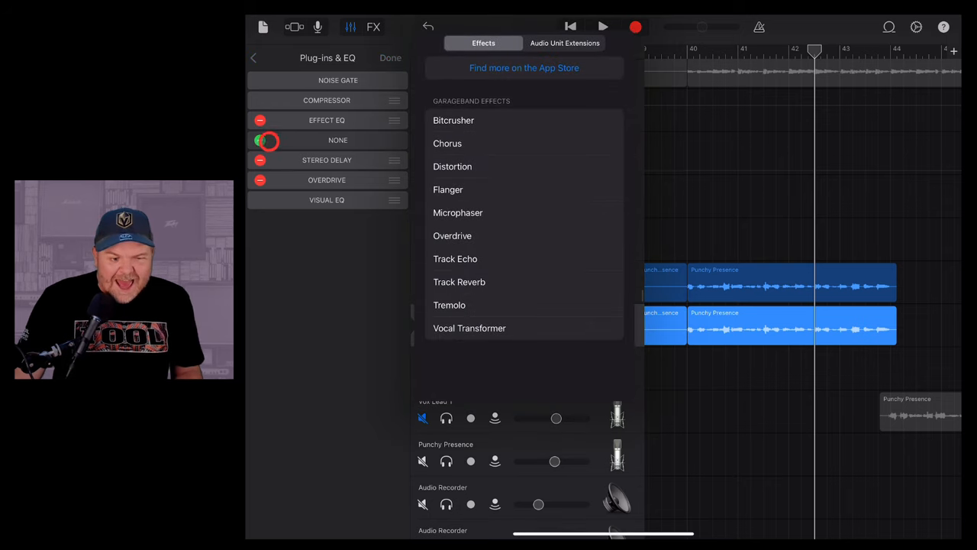
{"action": "left_click", "coordinate": [259, 140]}
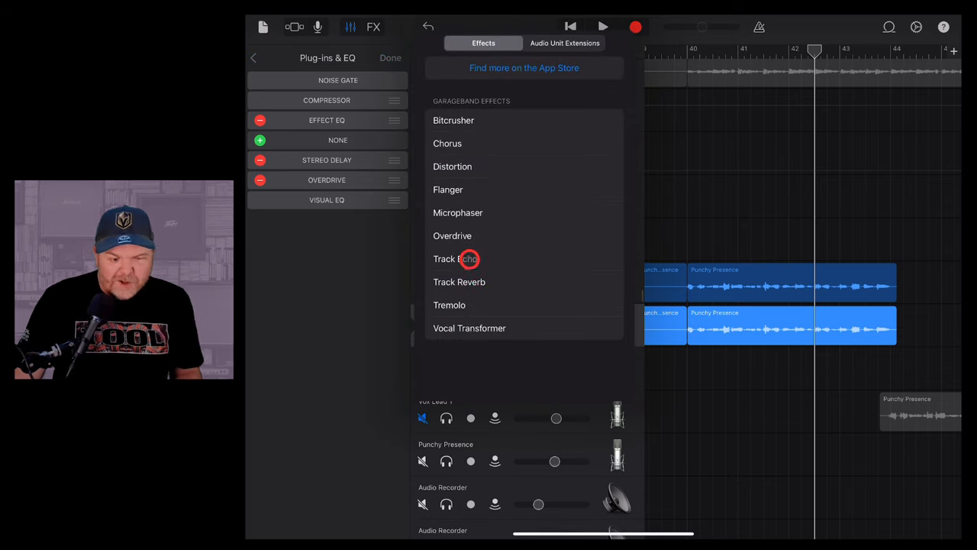
{"action": "left_click", "coordinate": [452, 258]}
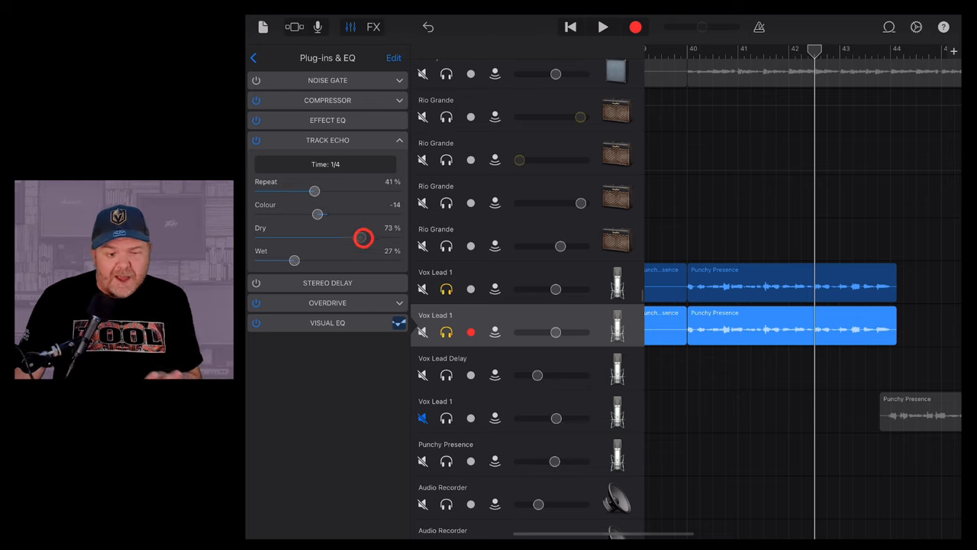
Set Track Echo's dry level to 0% and wet level to 100%
{"action": "left_click_drag", "start_coordinate": [363, 238], "coordinate": [330, 240]}
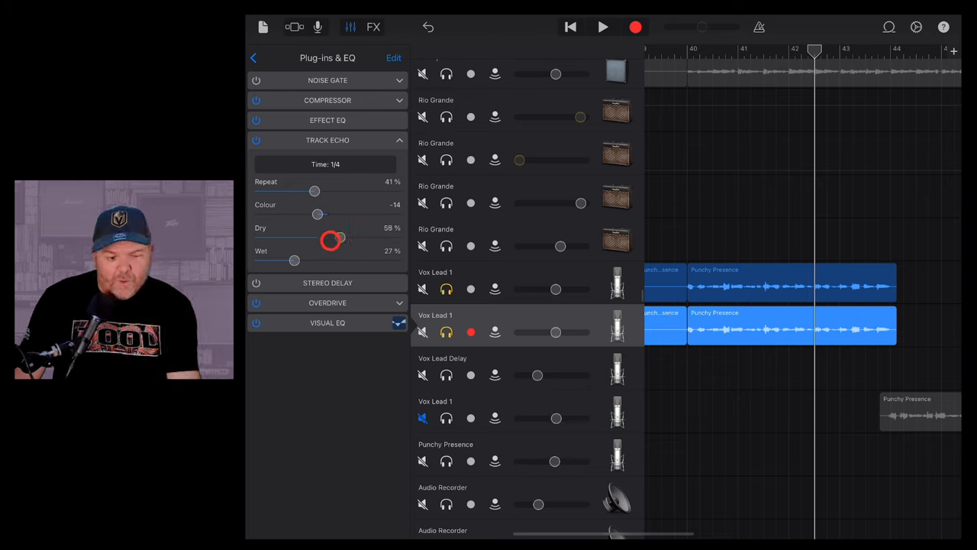
{"action": "left_click_drag", "start_coordinate": [340, 238], "coordinate": [256, 238]}
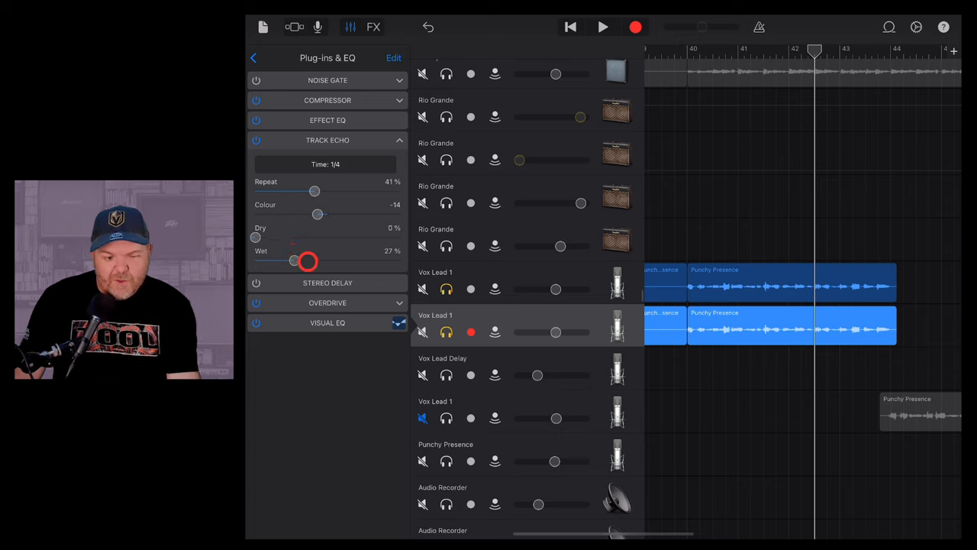
{"action": "left_click_drag", "start_coordinate": [293, 260], "coordinate": [378, 260]}
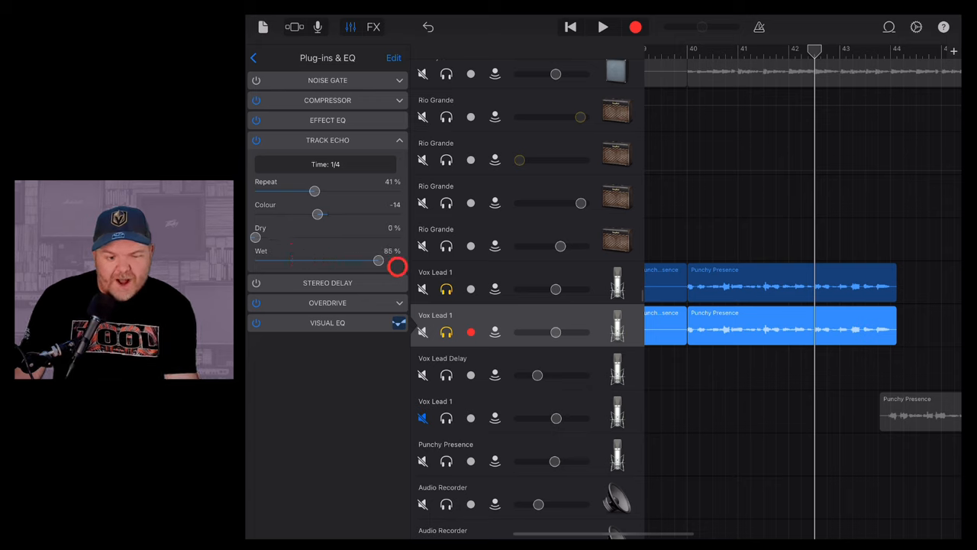
{"action": "left_click_drag", "start_coordinate": [378, 260], "coordinate": [400, 260]}
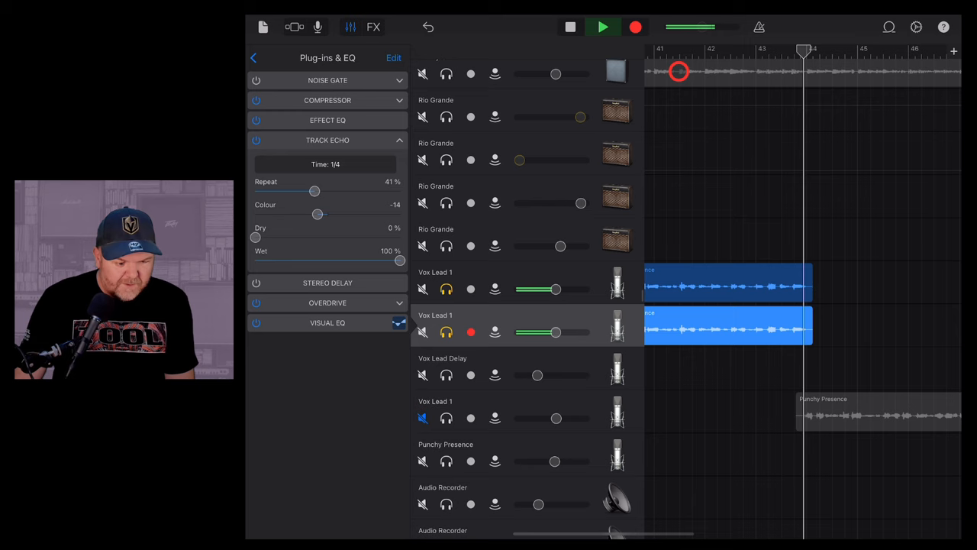
{"action": "left_click", "coordinate": [603, 27]}
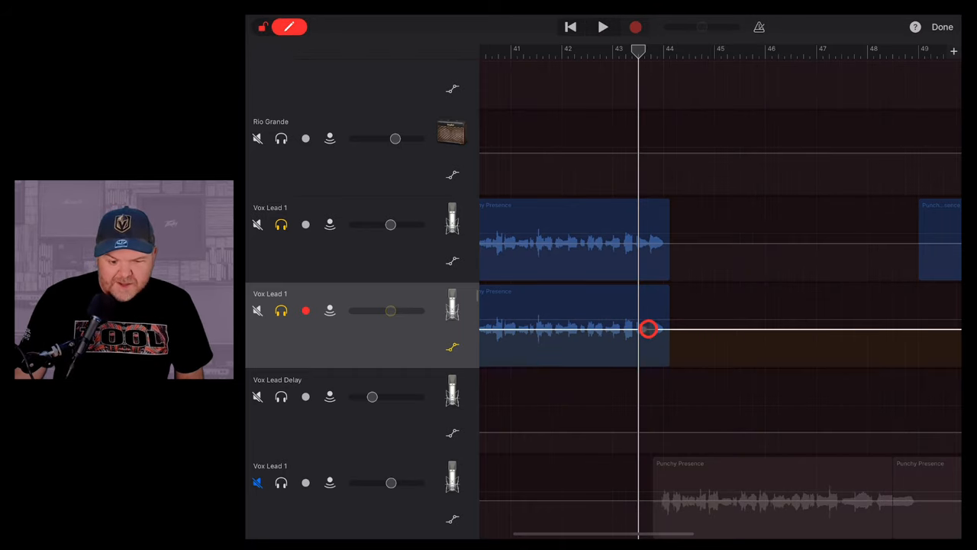
Drag the duplicate Vox Lead 1 automation points so volume jumps straight up to -4.4 dB near bar 44
{"action": "left_click_drag", "start_coordinate": [648, 328], "coordinate": [668, 329]}
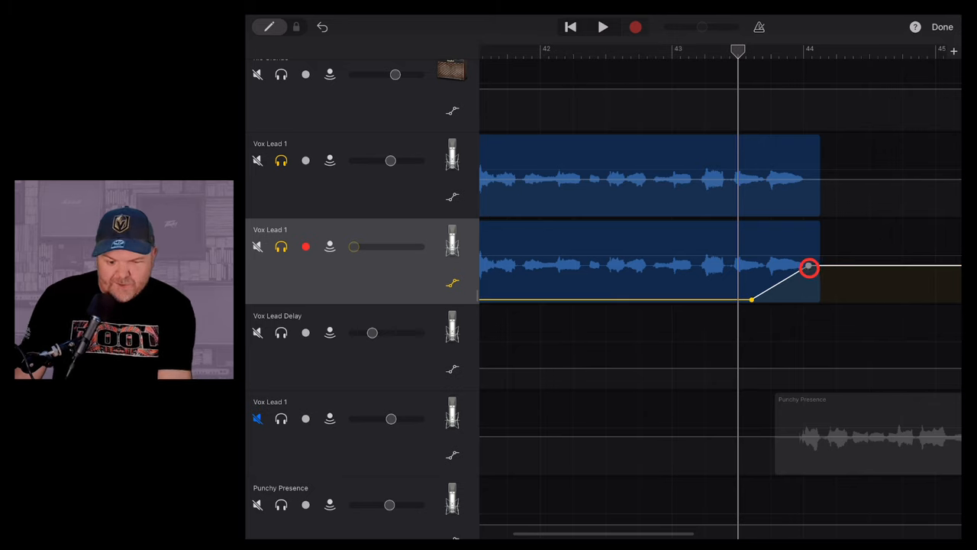
{"action": "left_click_drag", "start_coordinate": [809, 267], "coordinate": [764, 265]}
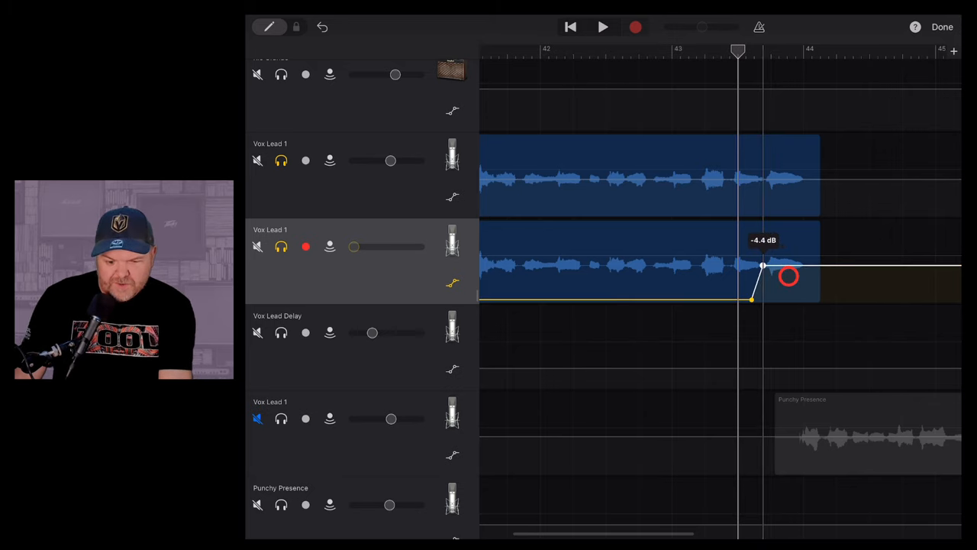
{"action": "left_click_drag", "start_coordinate": [788, 277], "coordinate": [750, 300]}
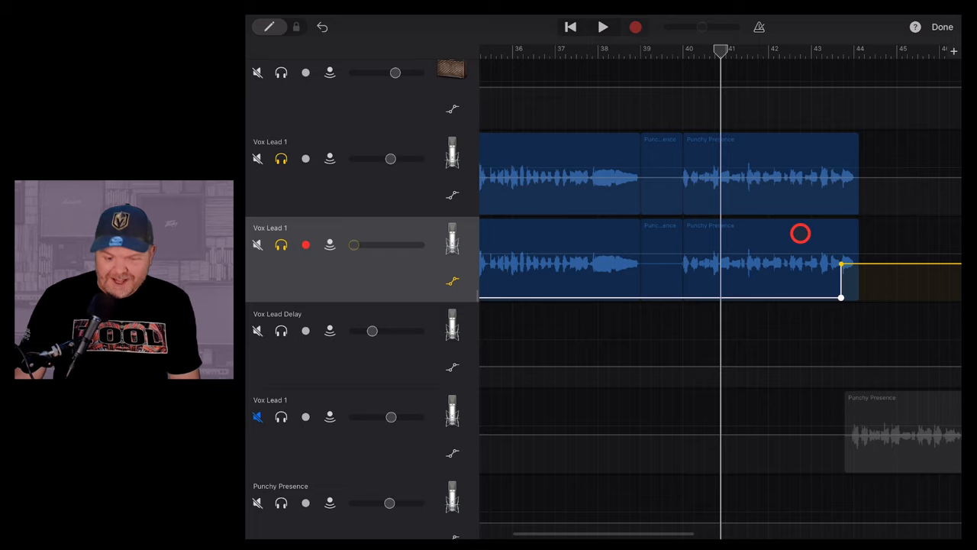
Play back and nudge the duplicate vocal's automation jump slightly later, onto the last word
{"action": "left_click", "coordinate": [602, 27]}
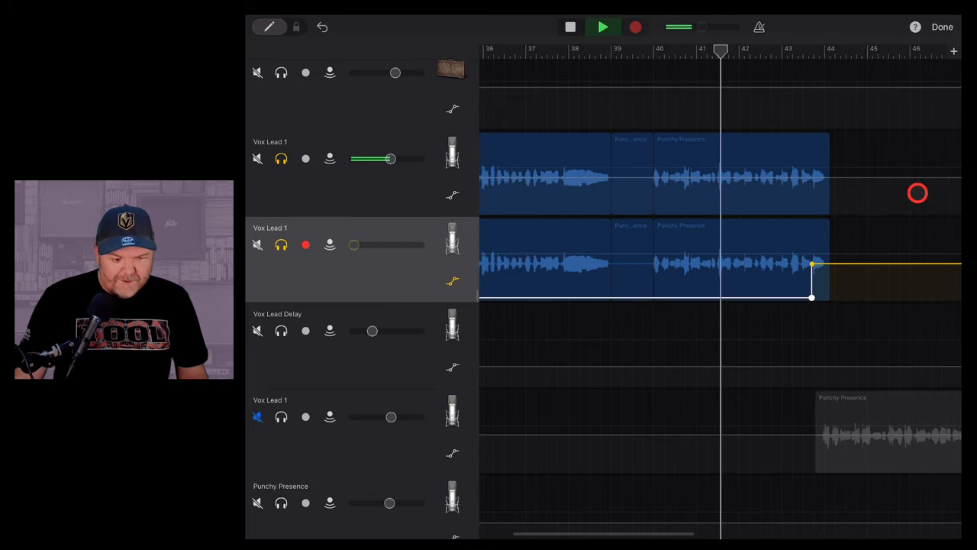
{"action": "scroll", "scroll_direction": "right", "scroll_amount": 3}
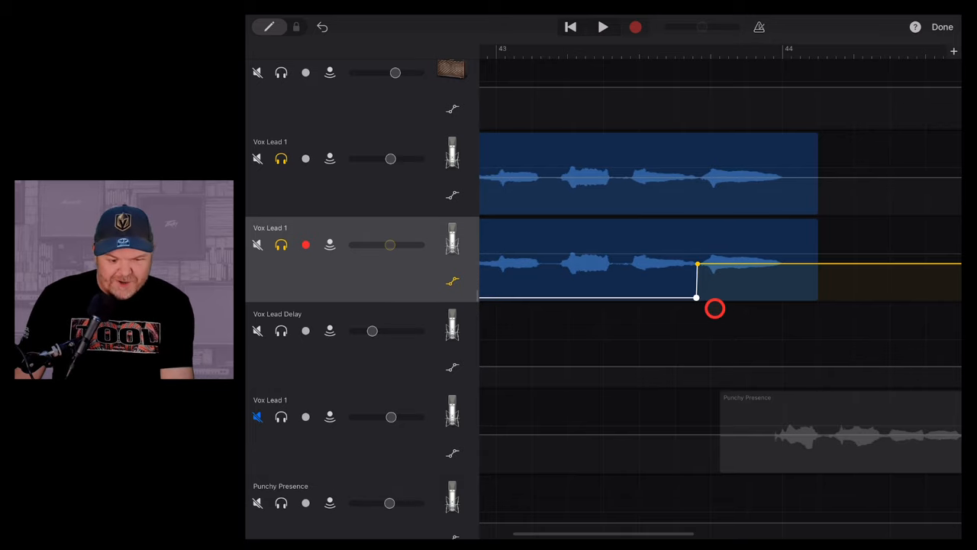
{"action": "left_click_drag", "start_coordinate": [715, 308], "coordinate": [738, 288]}
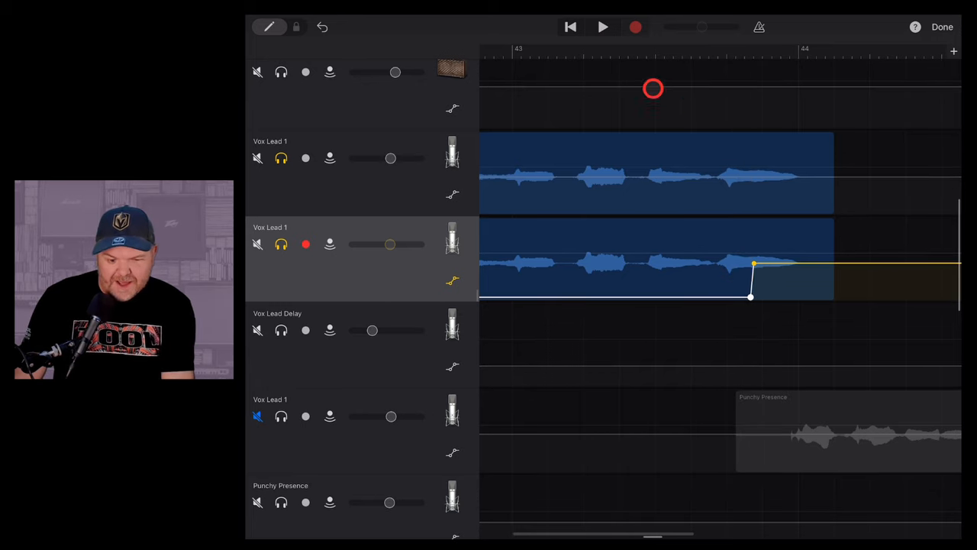
{"action": "left_click", "coordinate": [602, 27]}
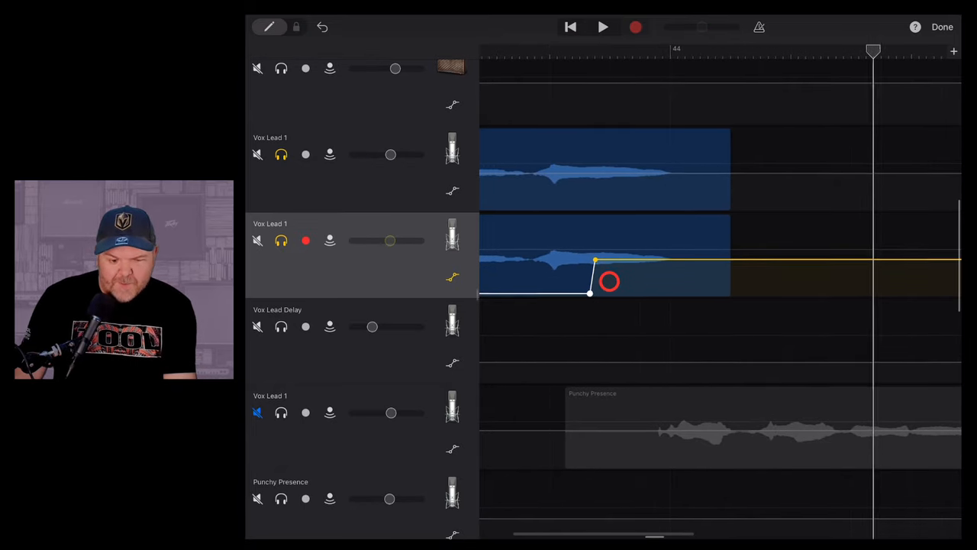
{"action": "left_click_drag", "start_coordinate": [609, 281], "coordinate": [622, 274]}
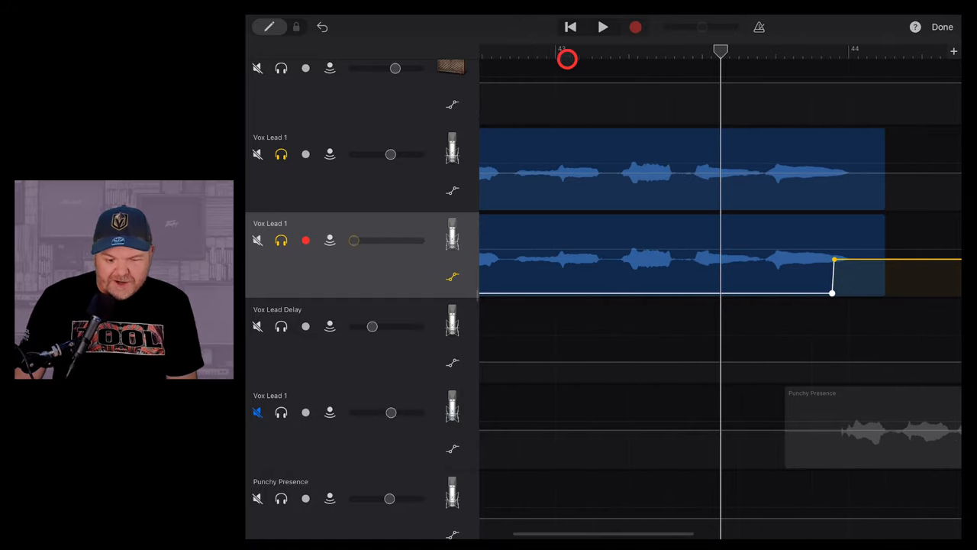
{"action": "left_click", "coordinate": [602, 27]}
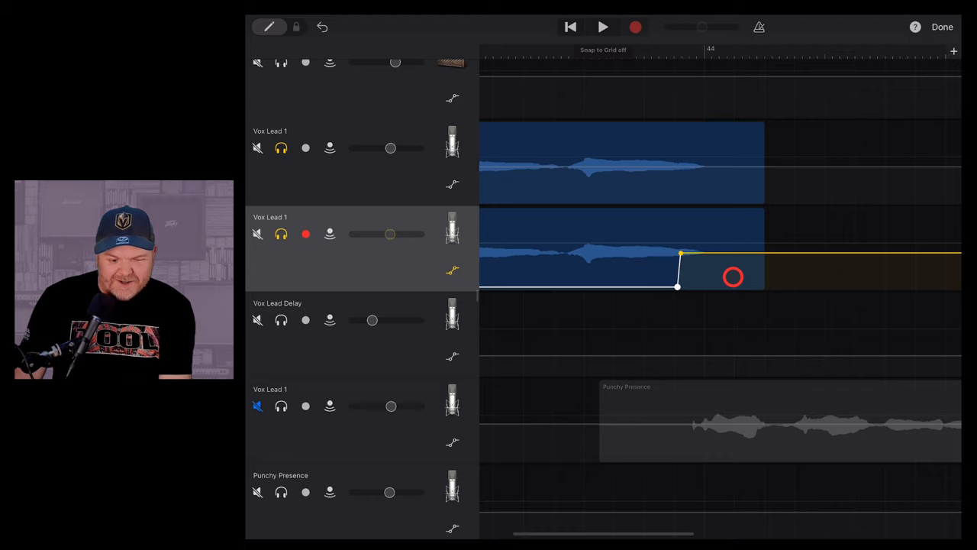
{"action": "left_click_drag", "start_coordinate": [733, 276], "coordinate": [695, 252]}
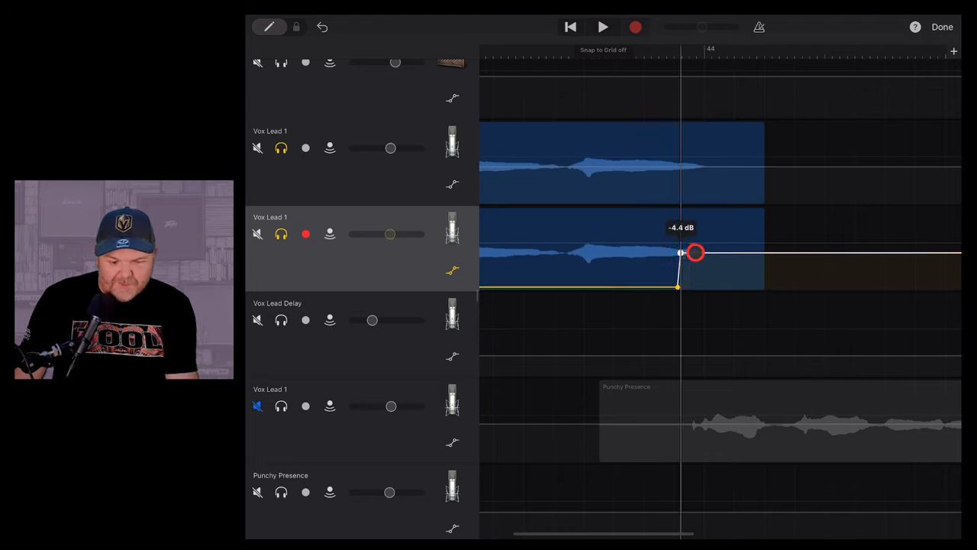
{"action": "left_click_drag", "start_coordinate": [693, 253], "coordinate": [717, 256]}
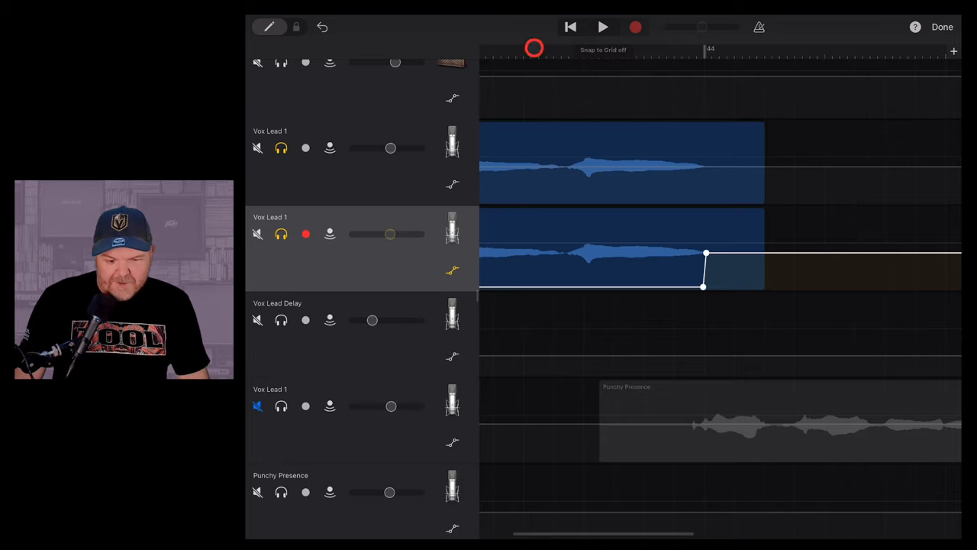
{"action": "left_click", "coordinate": [603, 26]}
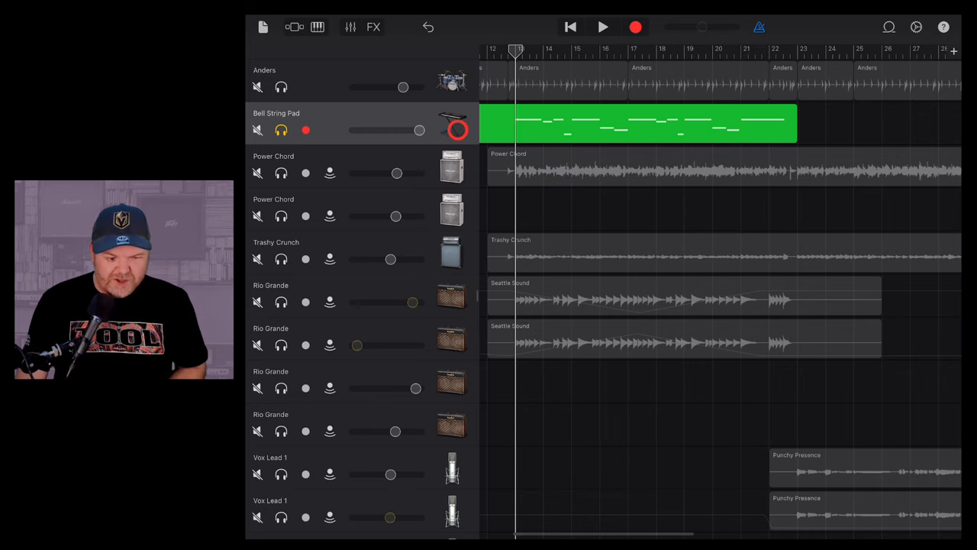
Show the Bell String Pad Alchemy keyboard with its sound controls, then run and stop playback
{"action": "left_click", "coordinate": [318, 27]}
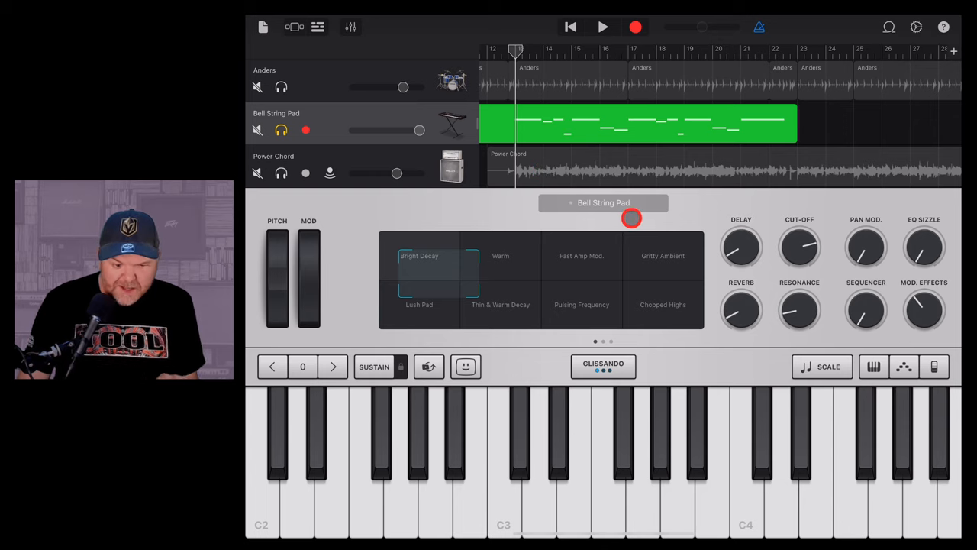
{"action": "left_click", "coordinate": [602, 27]}
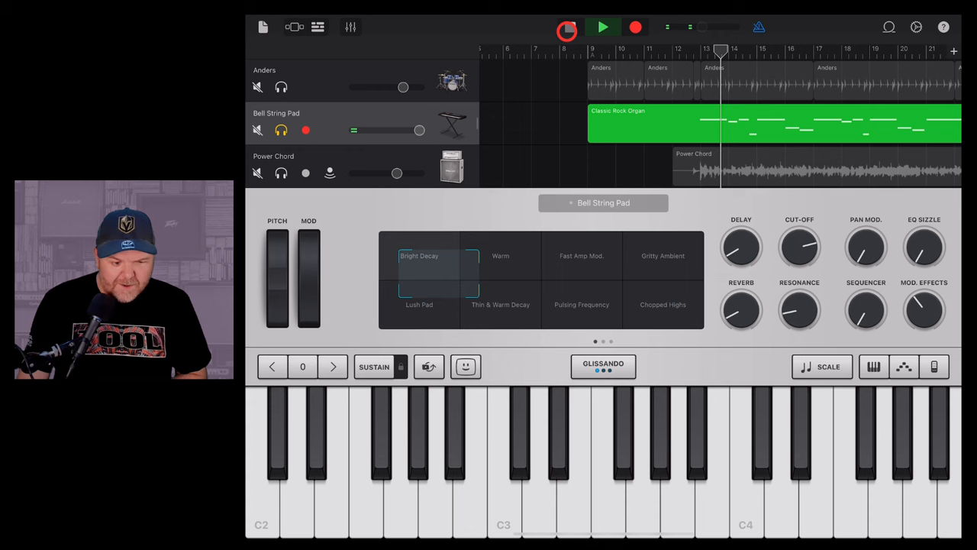
{"action": "left_click", "coordinate": [570, 27]}
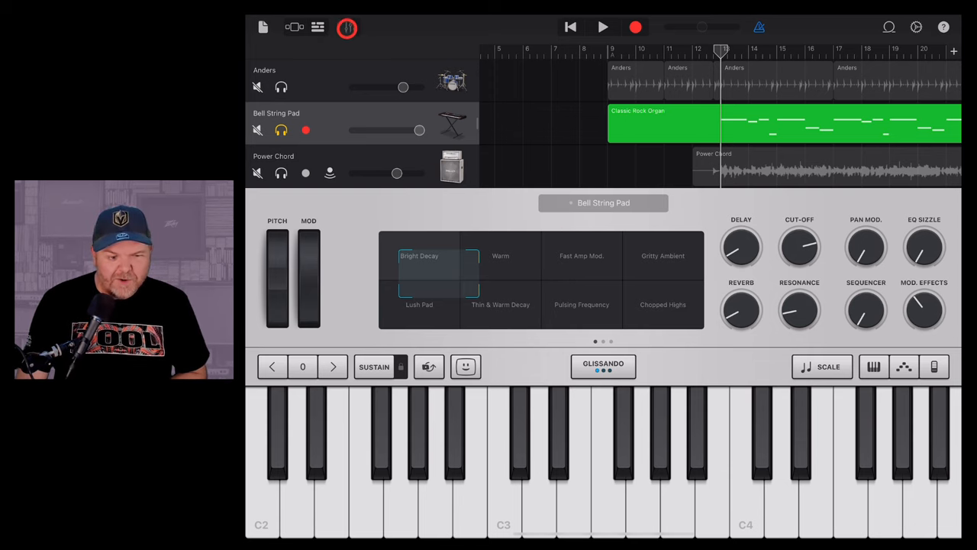
Turn on Merge Recordings in the Bell String Pad track's recording settings
{"action": "left_click", "coordinate": [351, 27]}
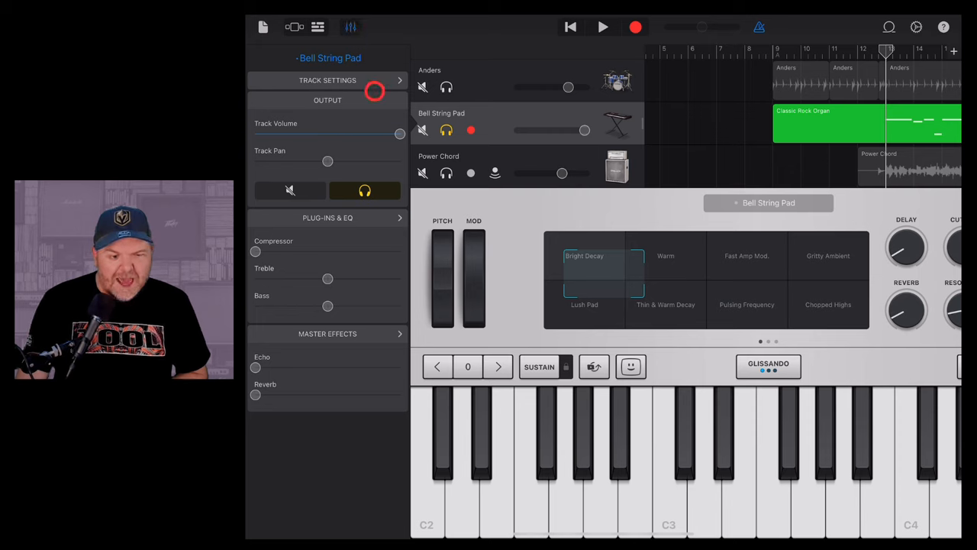
{"action": "left_click", "coordinate": [328, 79]}
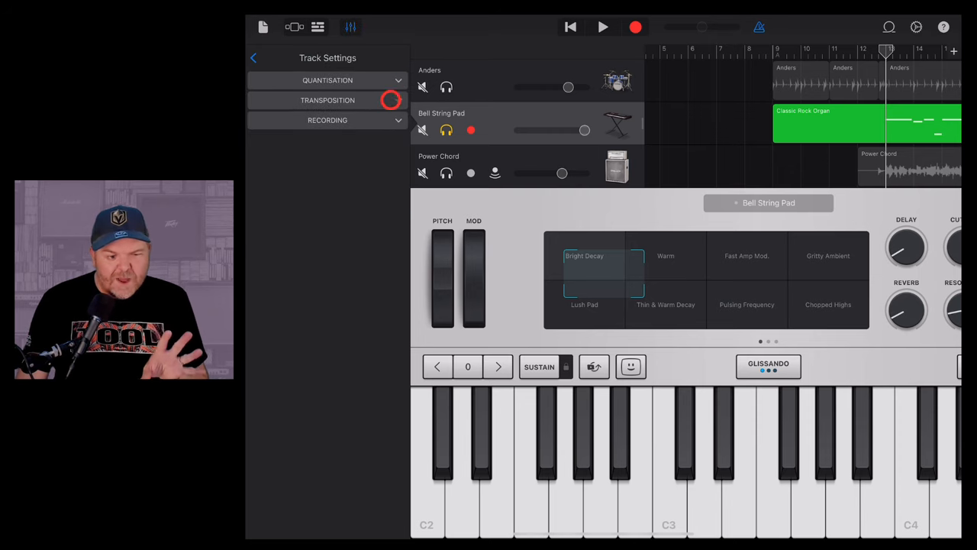
{"action": "left_click", "coordinate": [327, 119]}
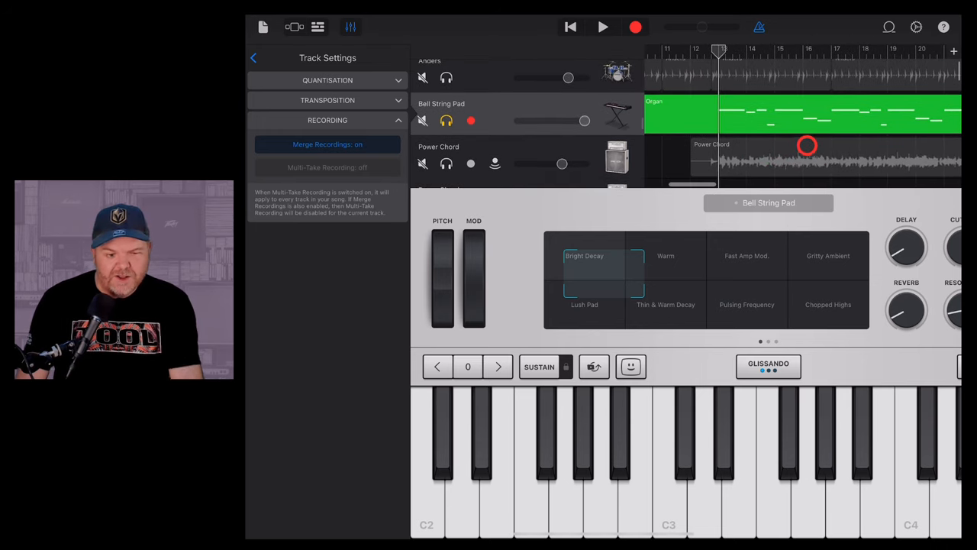
Record a take on the Bell String Pad track, then stop
{"action": "left_click", "coordinate": [635, 28]}
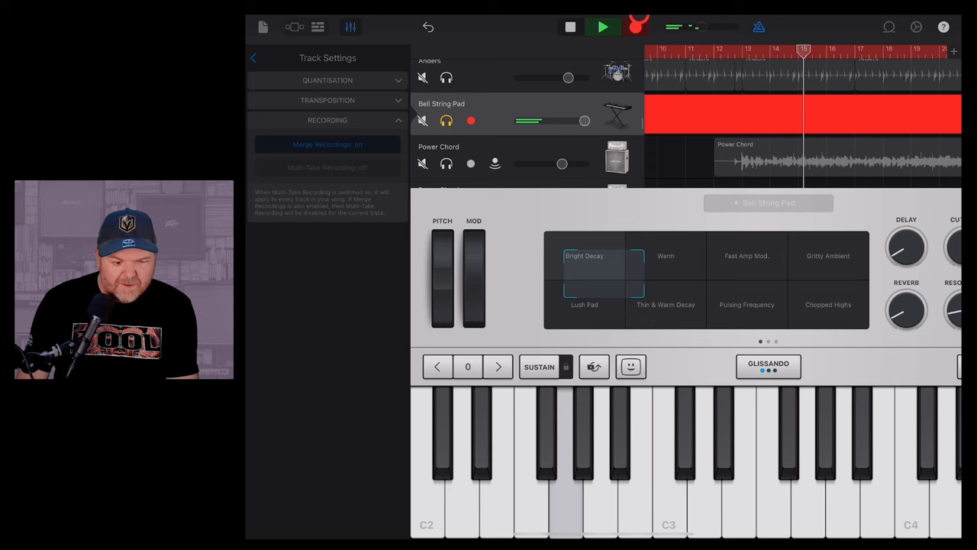
{"action": "left_click", "coordinate": [570, 27]}
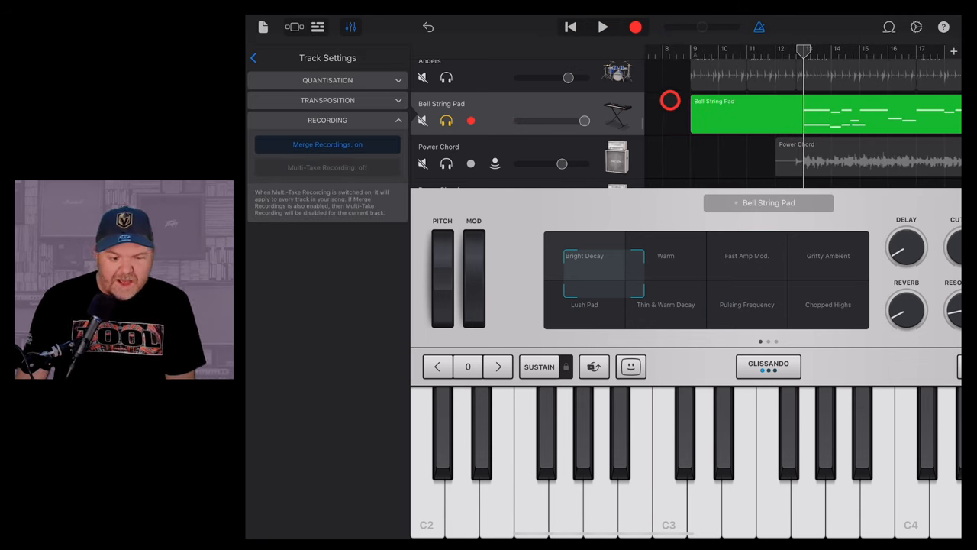
{"action": "left_click", "coordinate": [603, 27]}
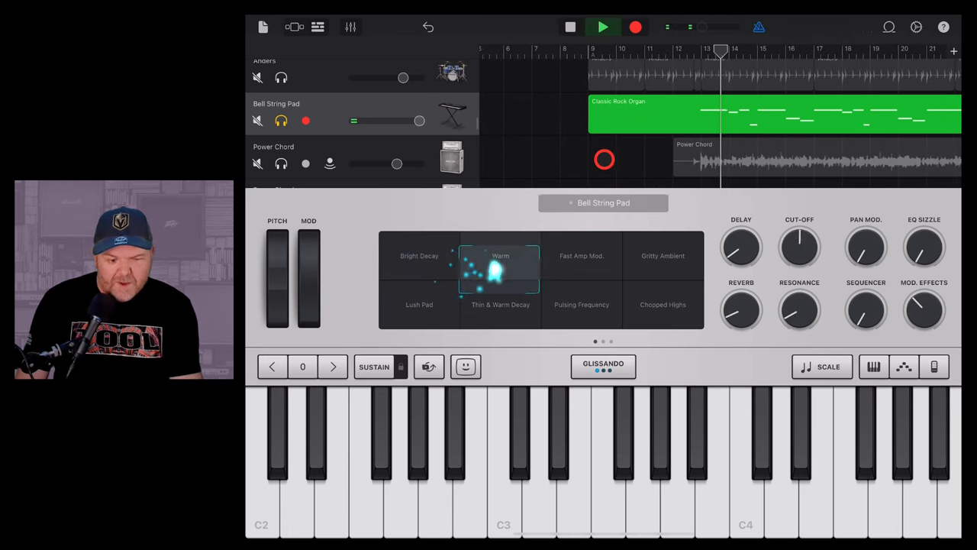
Morph the pad toward a Lush–Thin & Warm Decay blend and lower its delay amount
{"action": "left_click", "coordinate": [582, 255]}
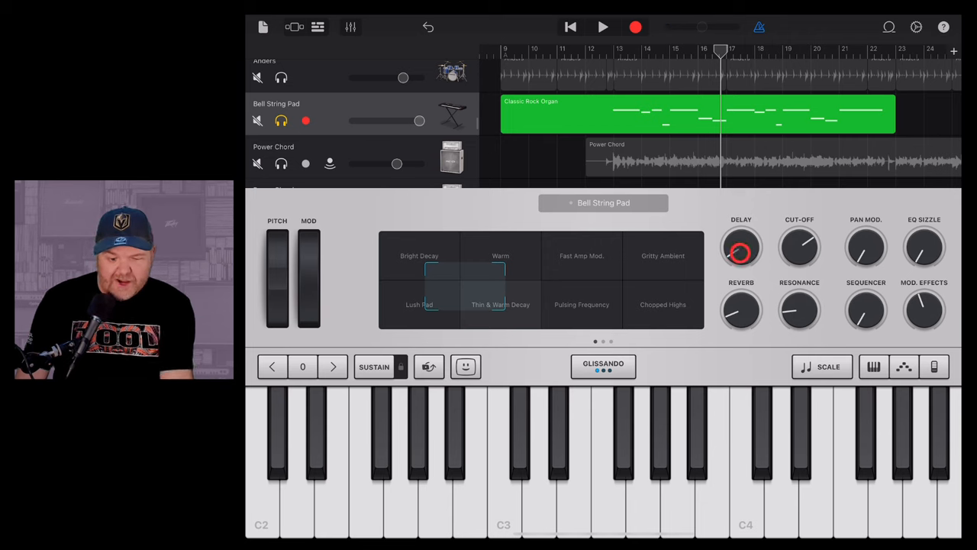
{"action": "left_click_drag", "start_coordinate": [741, 248], "coordinate": [748, 244]}
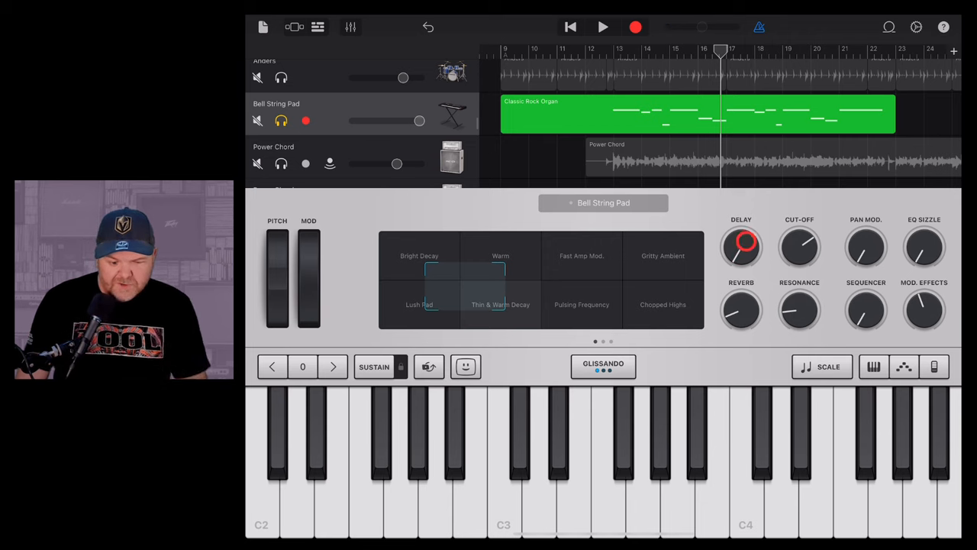
{"action": "left_click", "coordinate": [603, 26]}
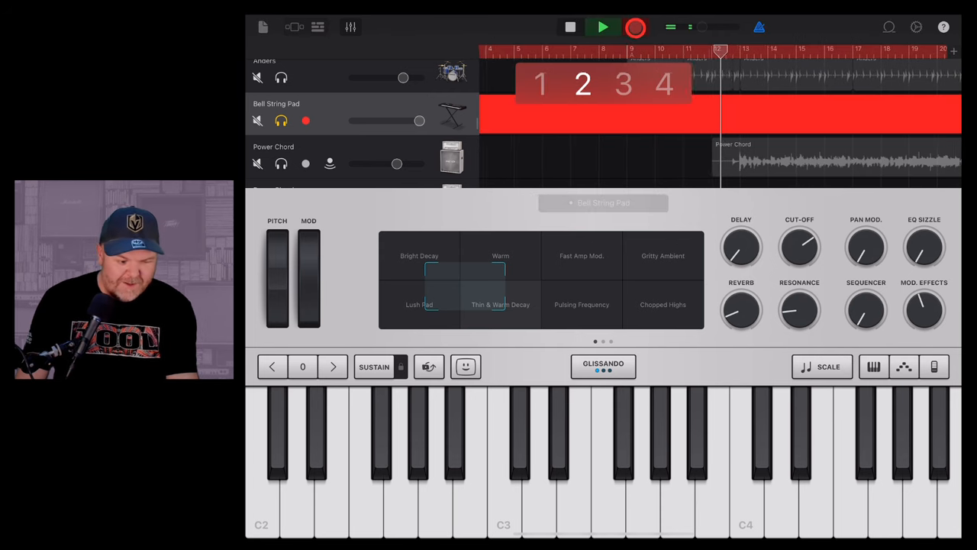
Record a Transform Pad sweep from Bright Decay toward Warm into the existing region
{"action": "left_click", "coordinate": [462, 279]}
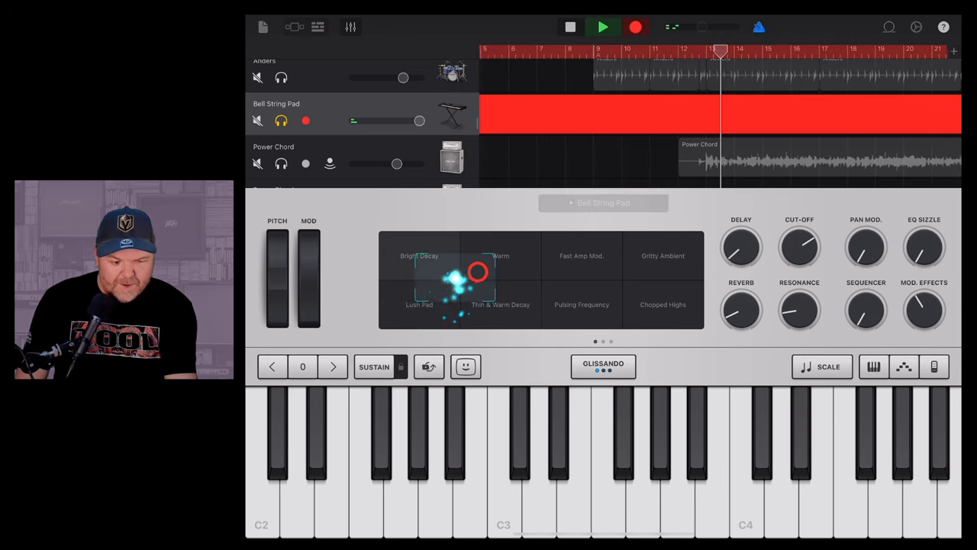
{"action": "left_click", "coordinate": [505, 267]}
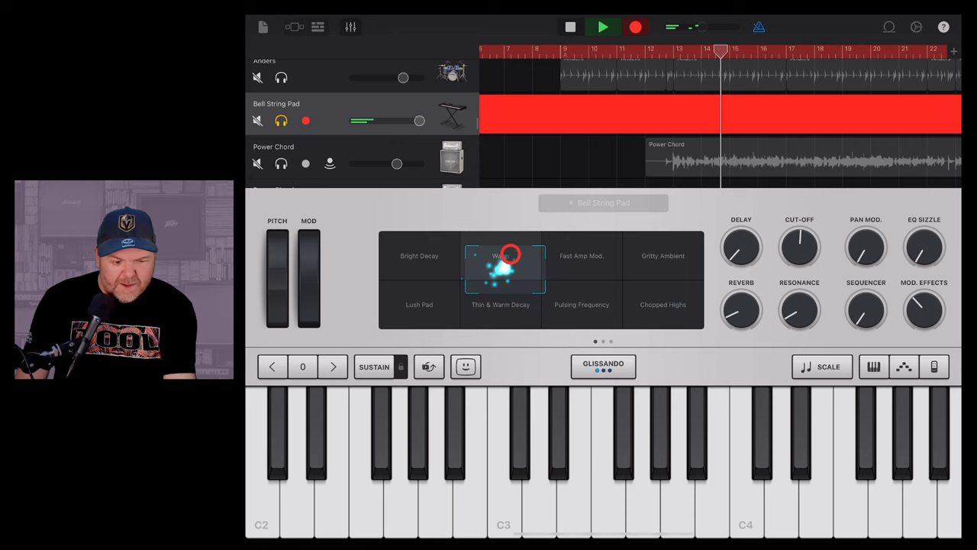
{"action": "left_click", "coordinate": [500, 304]}
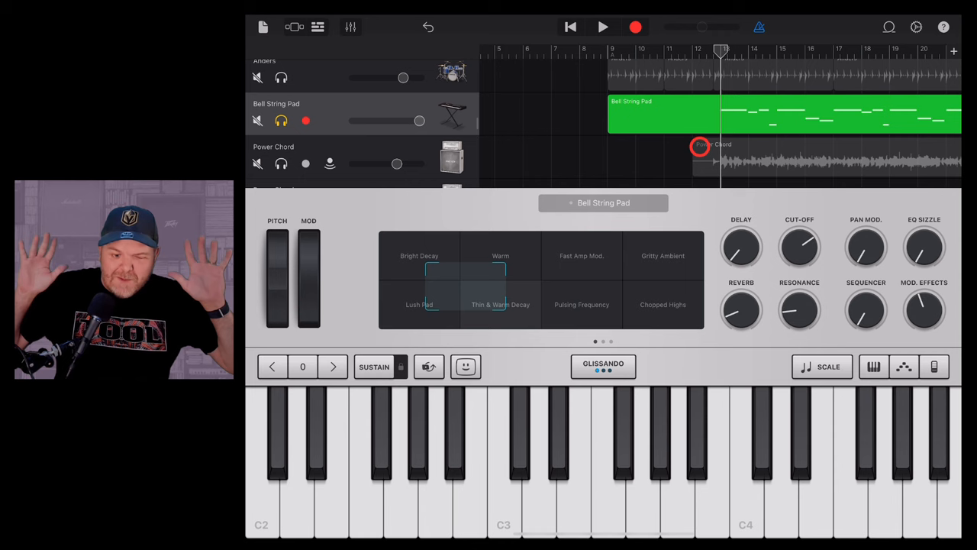
Play back the merged Bell String Pad take to hear its recorded pad morph, then stop
{"action": "left_click", "coordinate": [602, 27]}
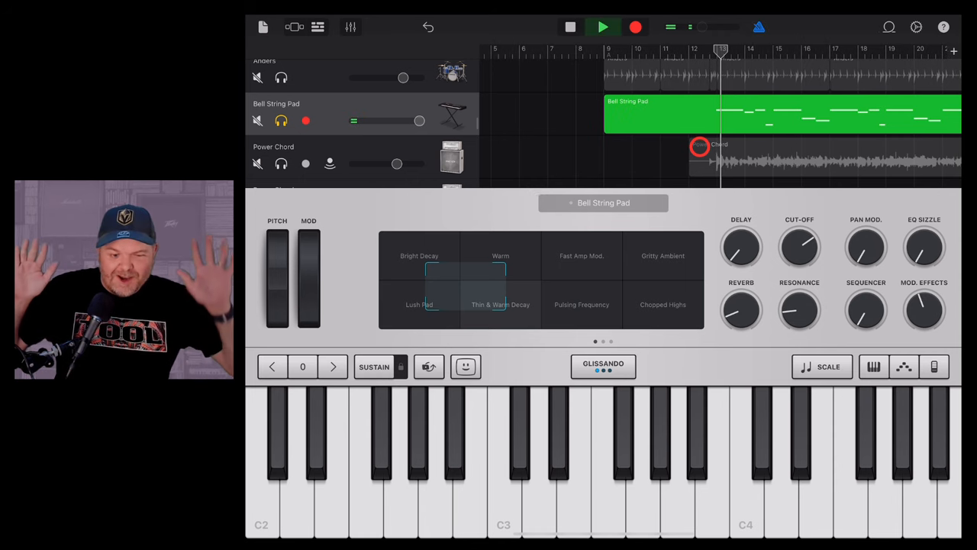
{"action": "left_click", "coordinate": [500, 263]}
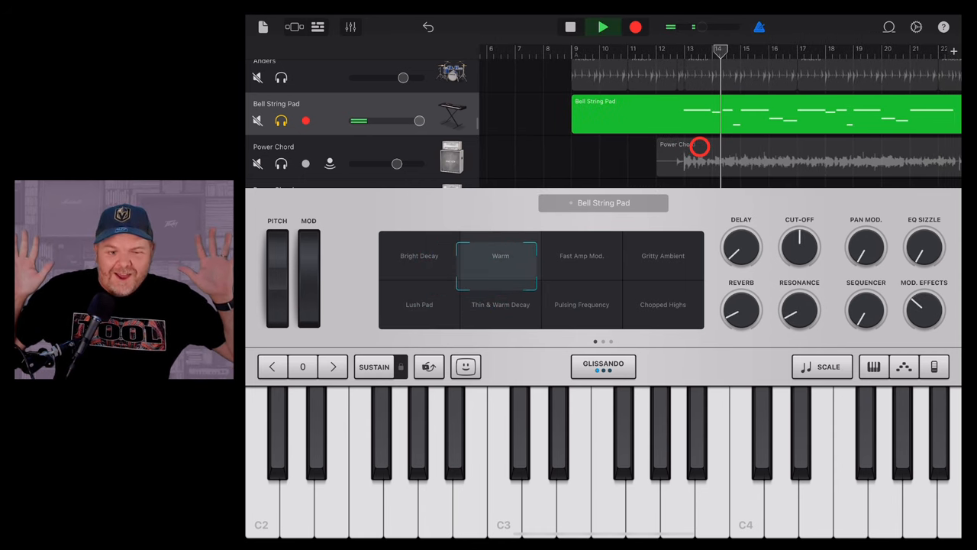
{"action": "left_click", "coordinate": [500, 304]}
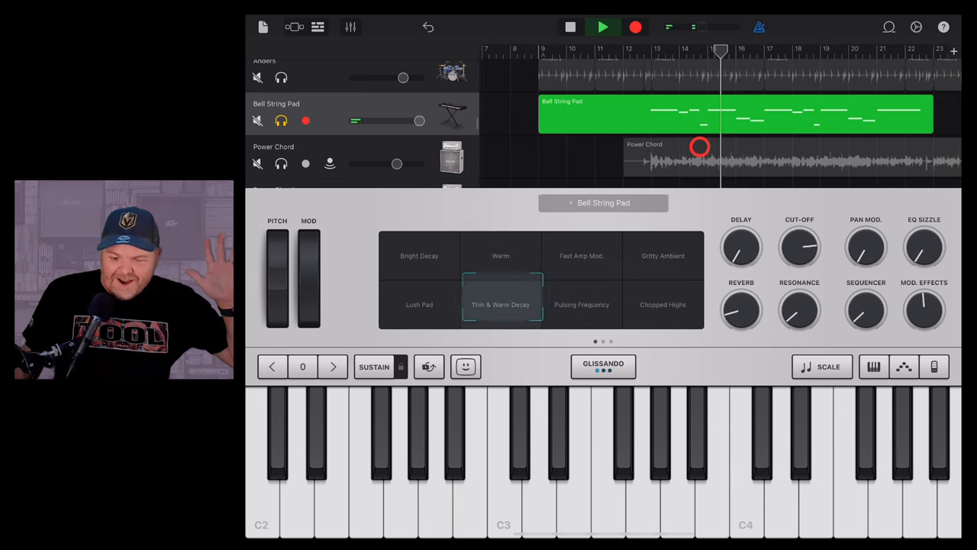
{"action": "left_click", "coordinate": [419, 303]}
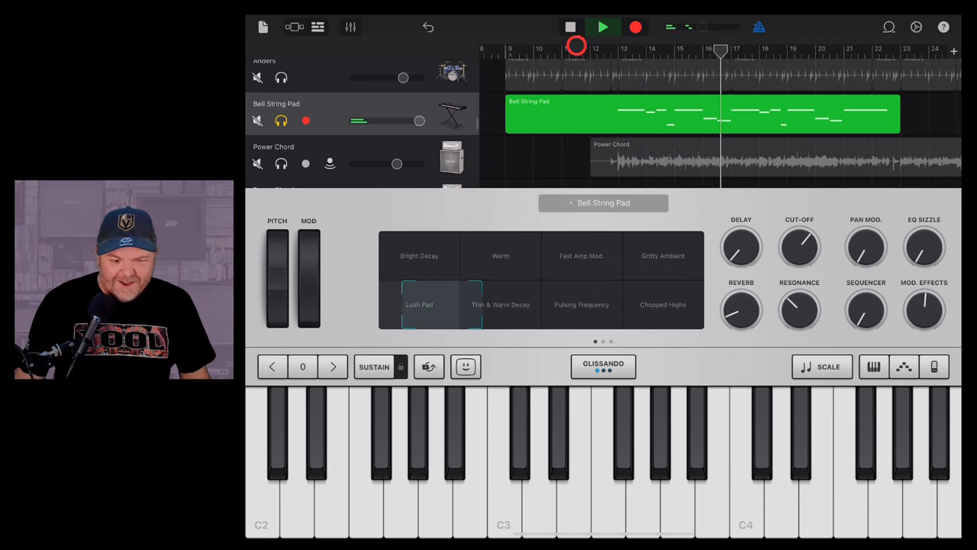